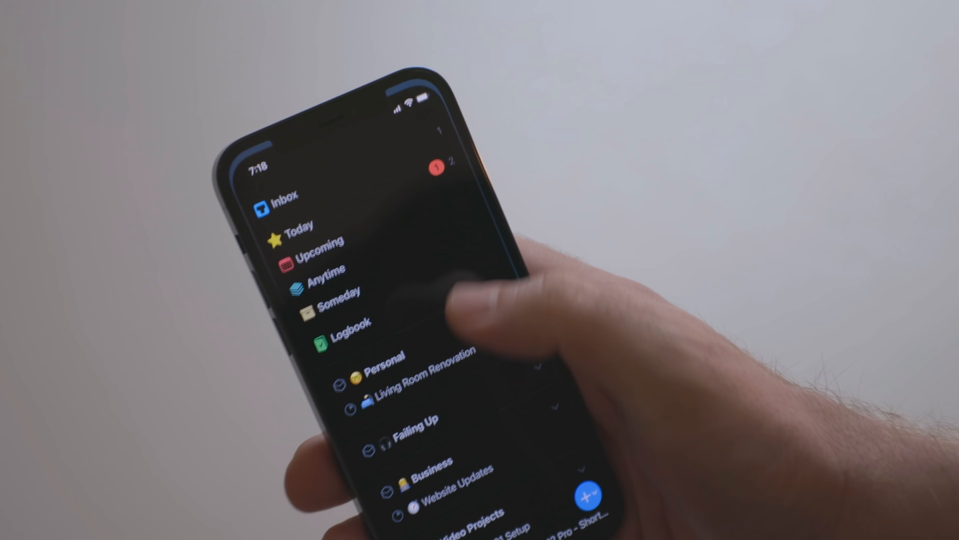
- Show the Today list and enter an Order Pizza to-do
left_click(300, 224)
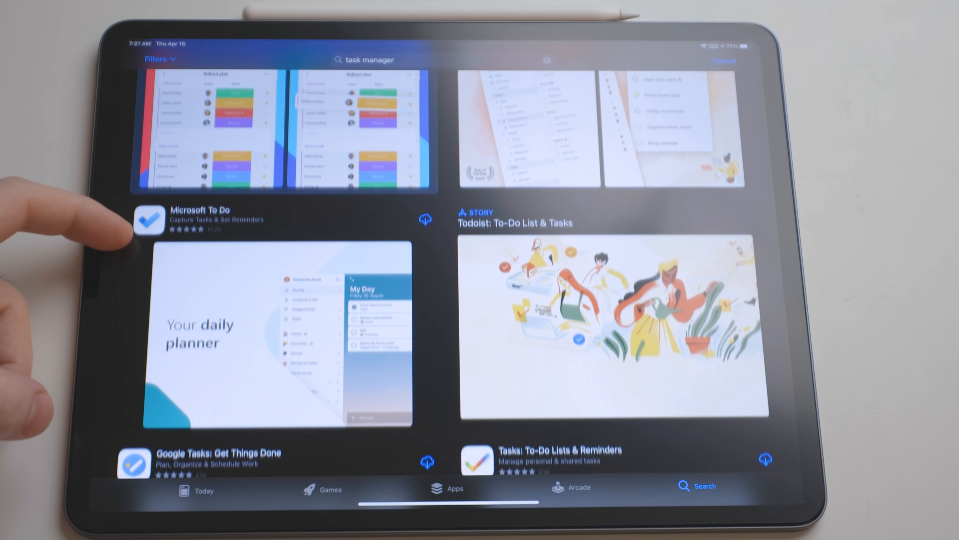
scroll("down", 3)
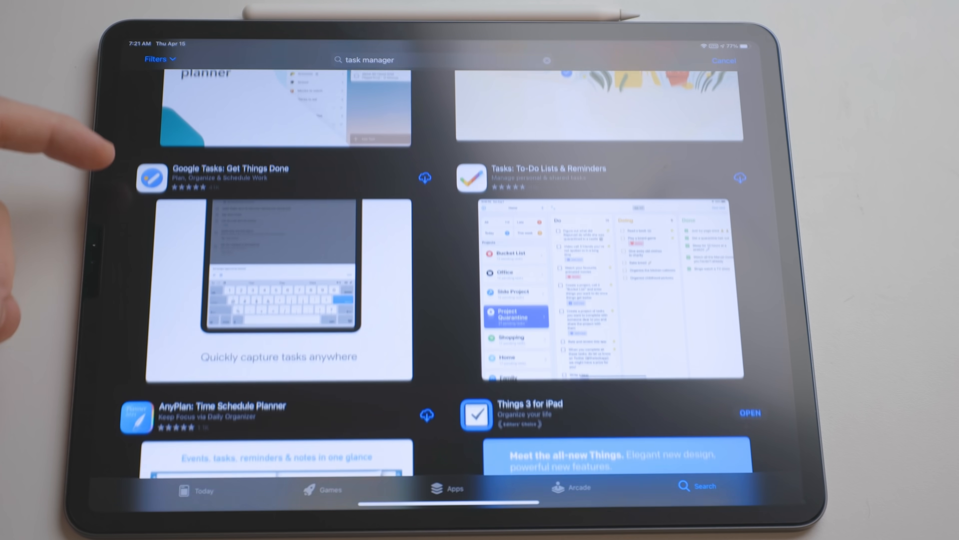
scroll("down", 3)
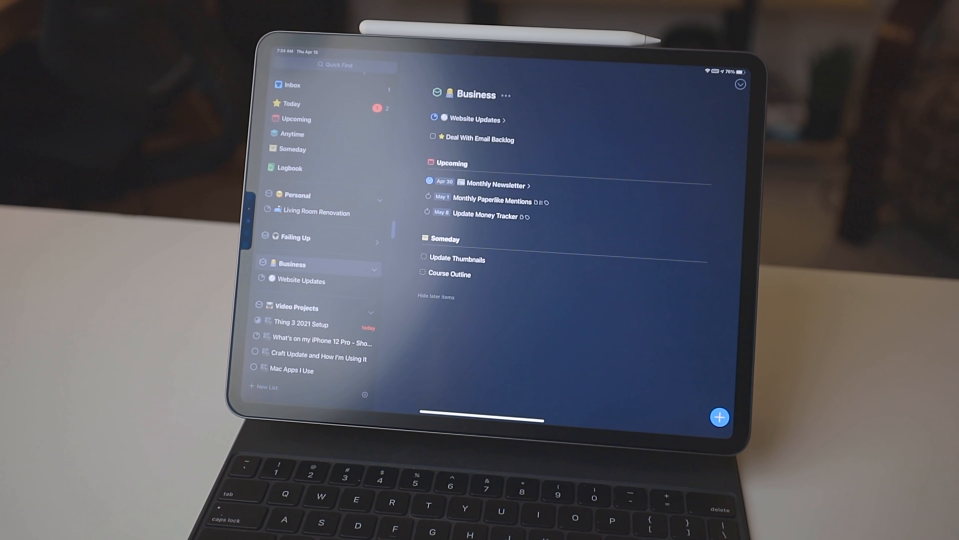
left_click(291, 103)
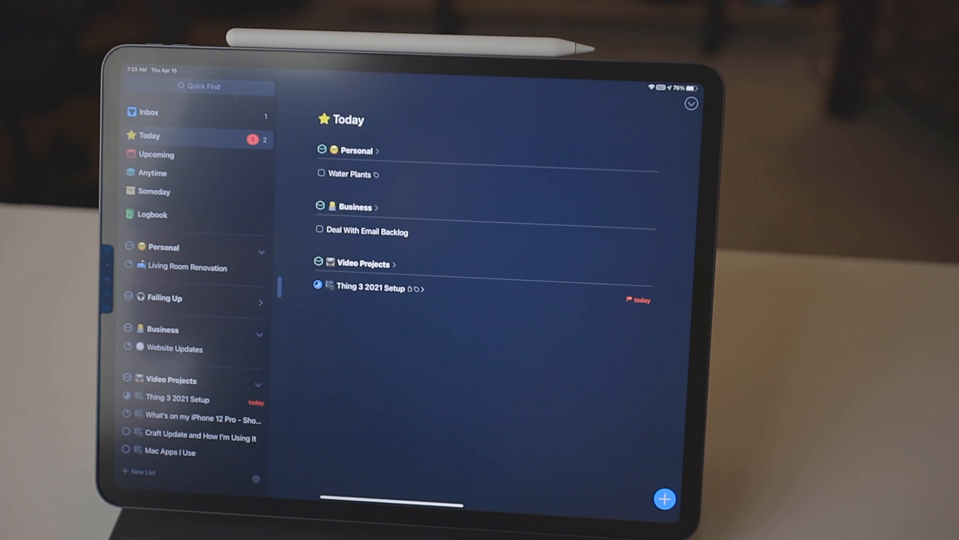
type("Order Pizza")
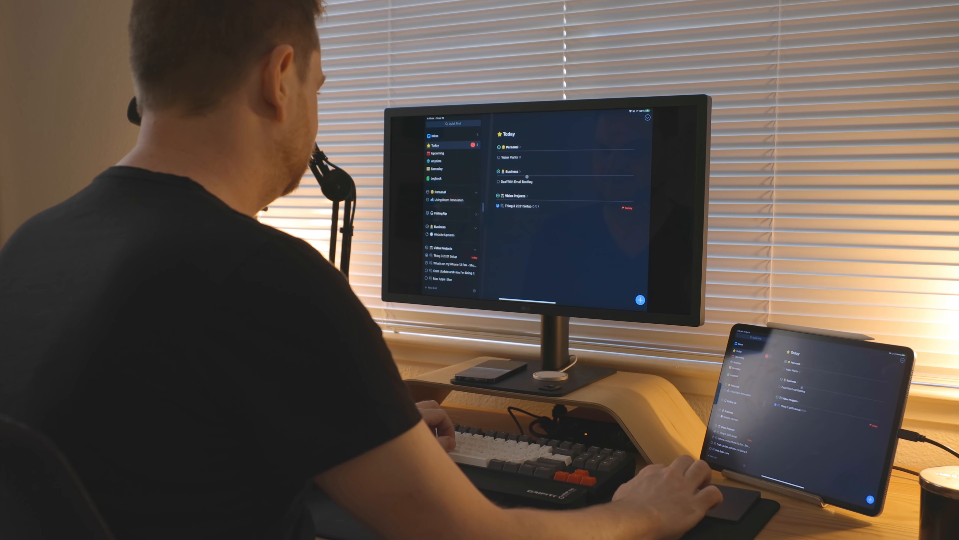
- Show the Mac Apps I Use project under Video Projects
left_click(520, 205)
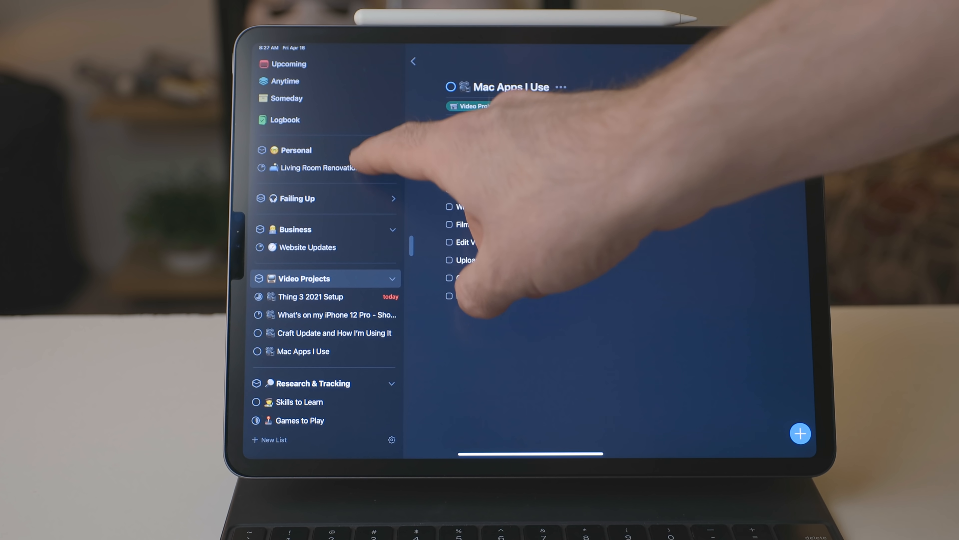
- View Living Room Renovation's Craft link, then the Research & Tracking area's five lists
left_click(319, 167)
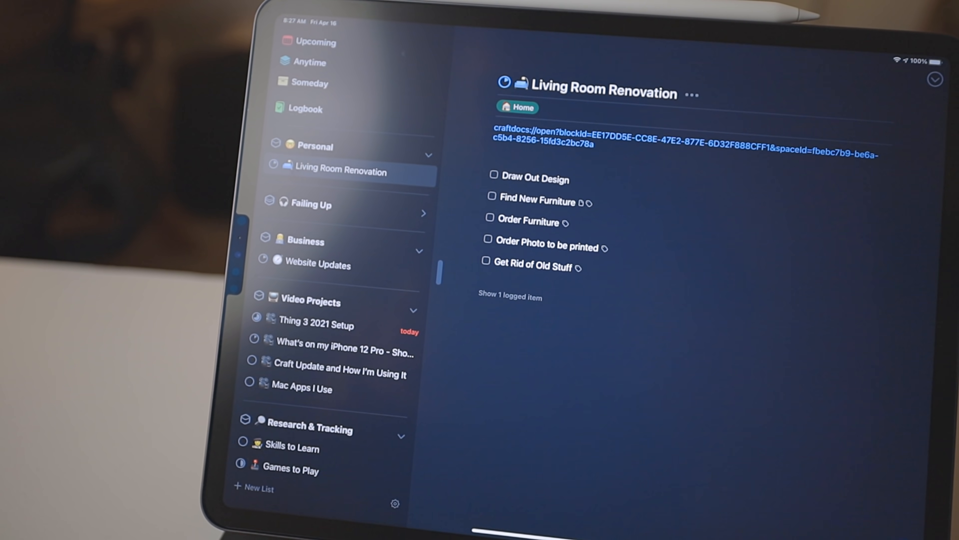
left_click(343, 191)
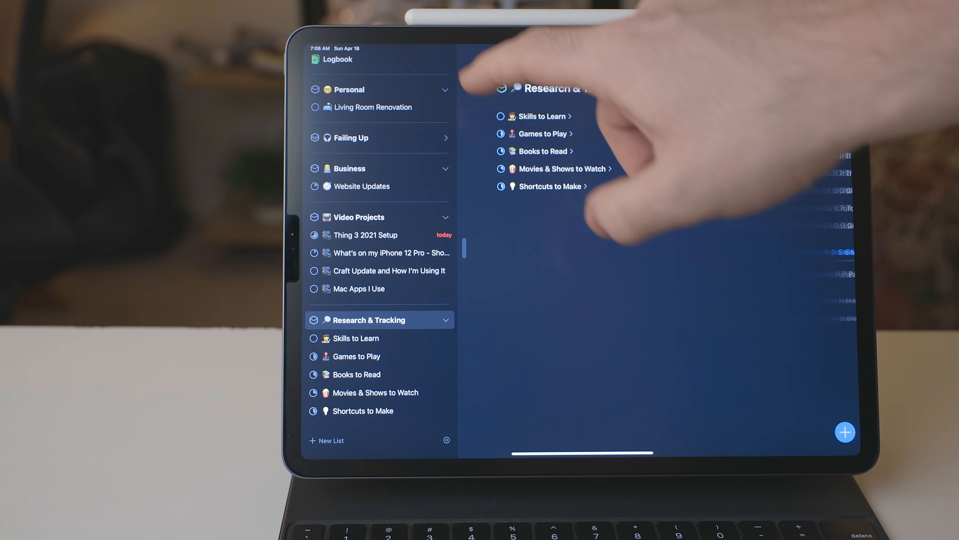
- Show the Books to Read list with its Productivity Books section
left_click(540, 151)
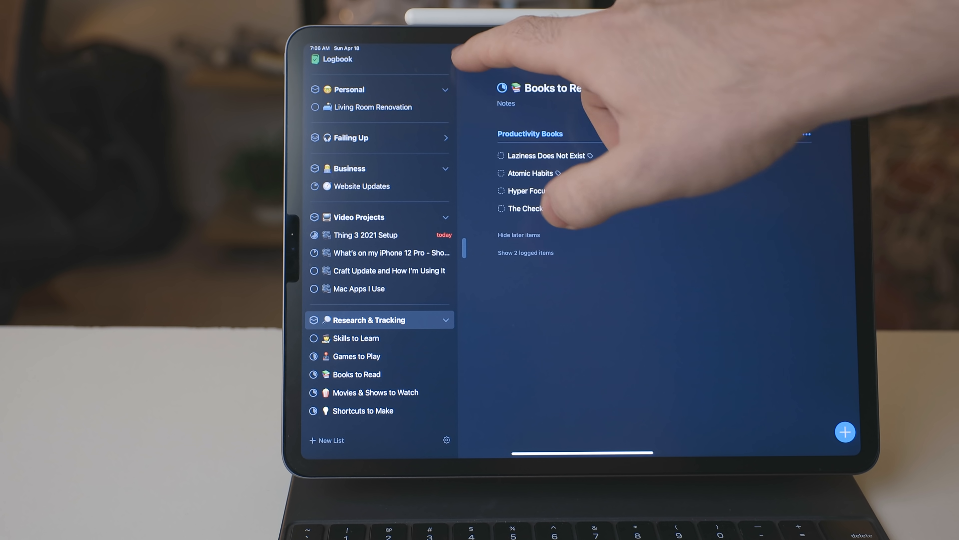
left_click(374, 392)
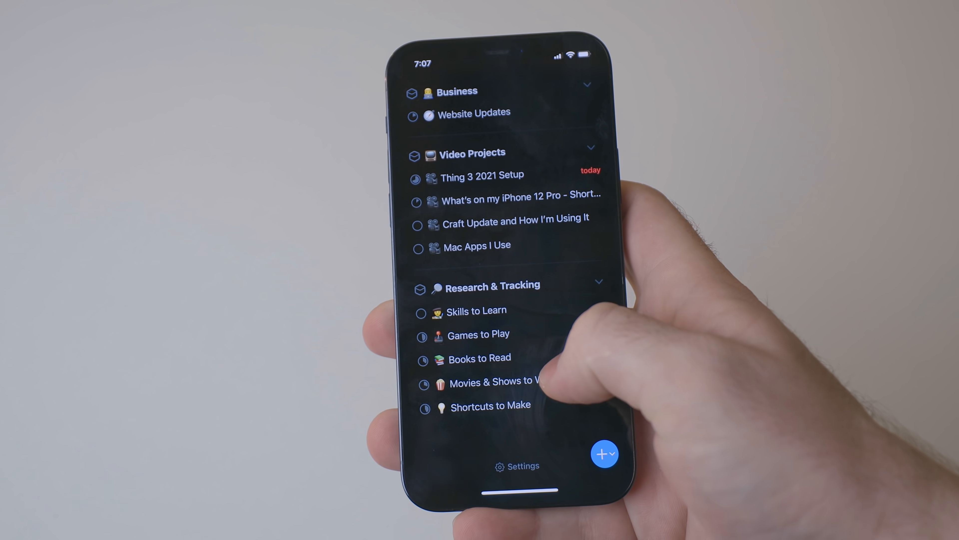
- Show Movies & Shows to Watch and bring up the When? picker for a show
left_click(493, 286)
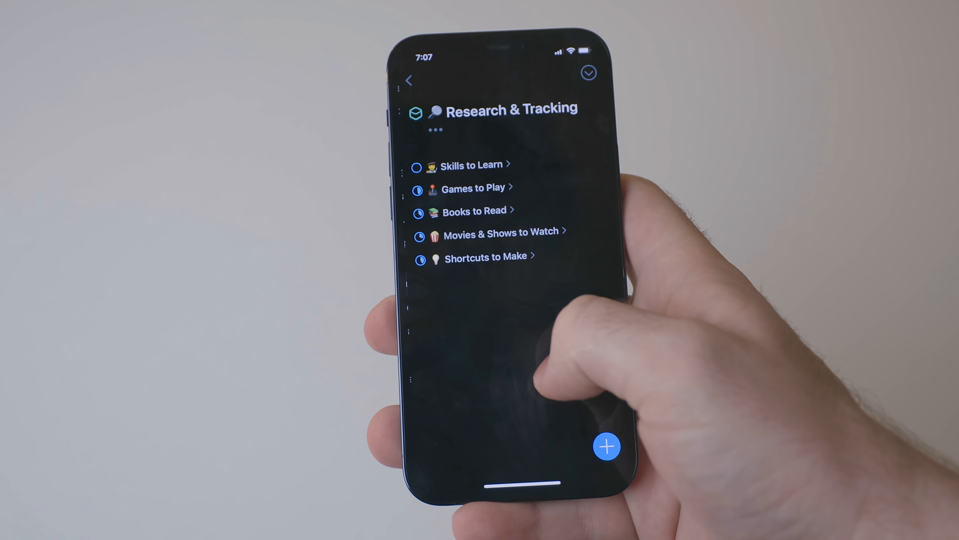
left_click(499, 232)
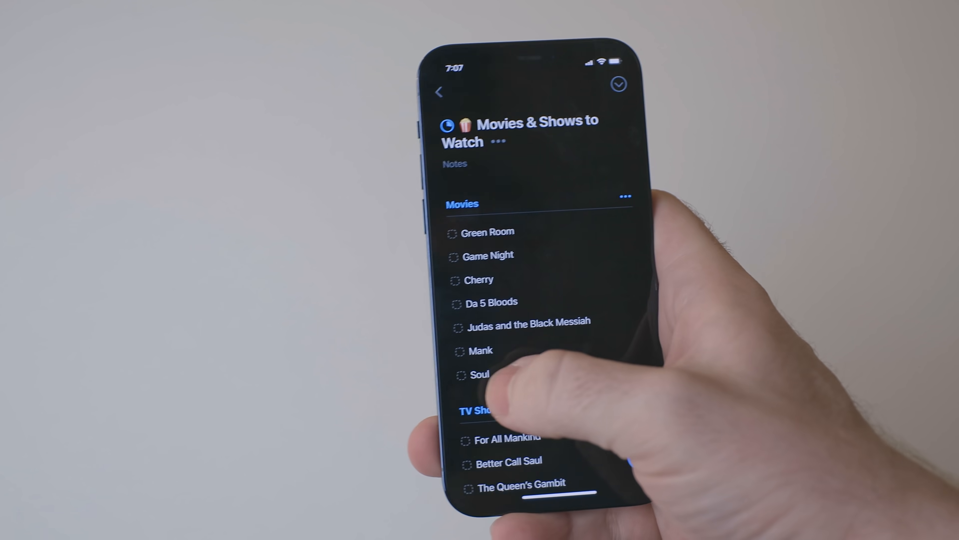
left_click(438, 90)
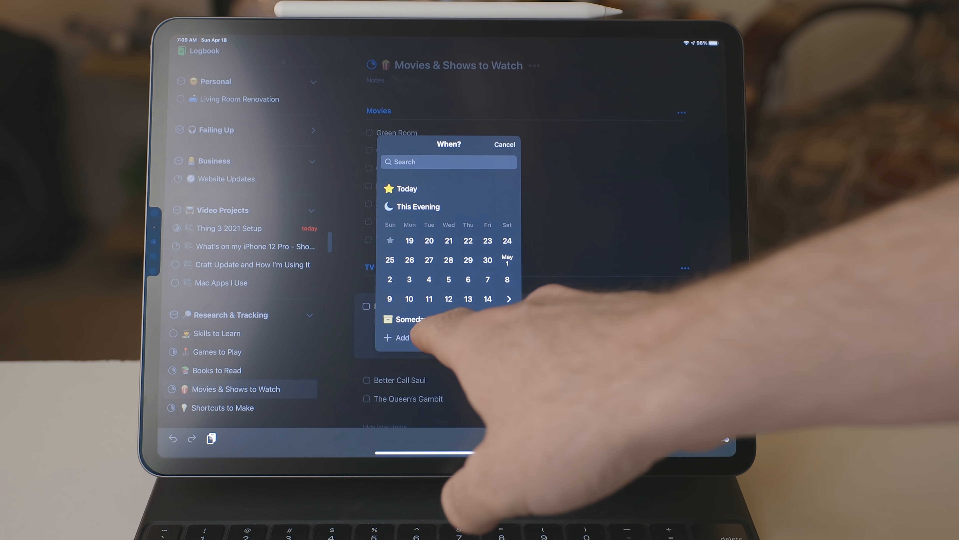
- Dismiss the When? picker and return to the Research & Tracking area
left_click(504, 145)
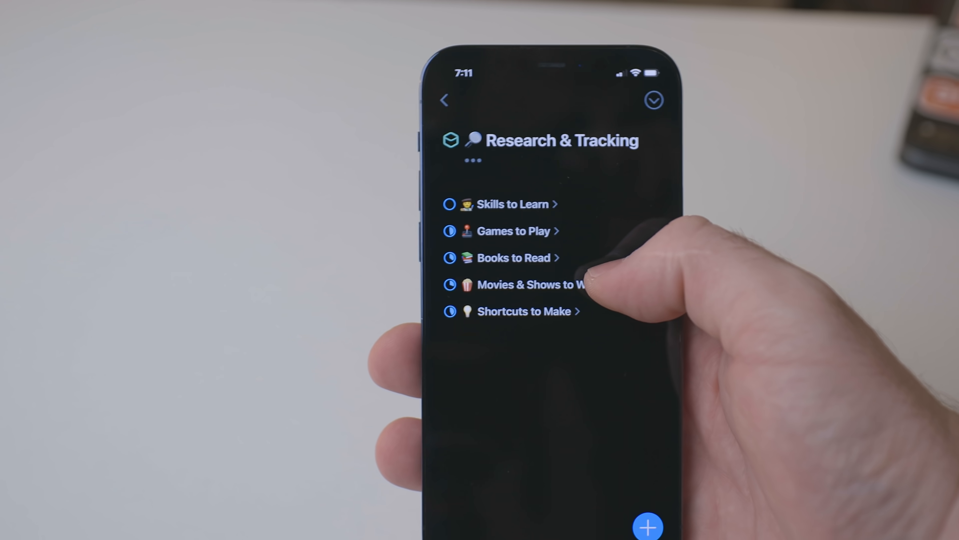
- Insert a new empty heading at the top of Books to Read
left_click(526, 284)
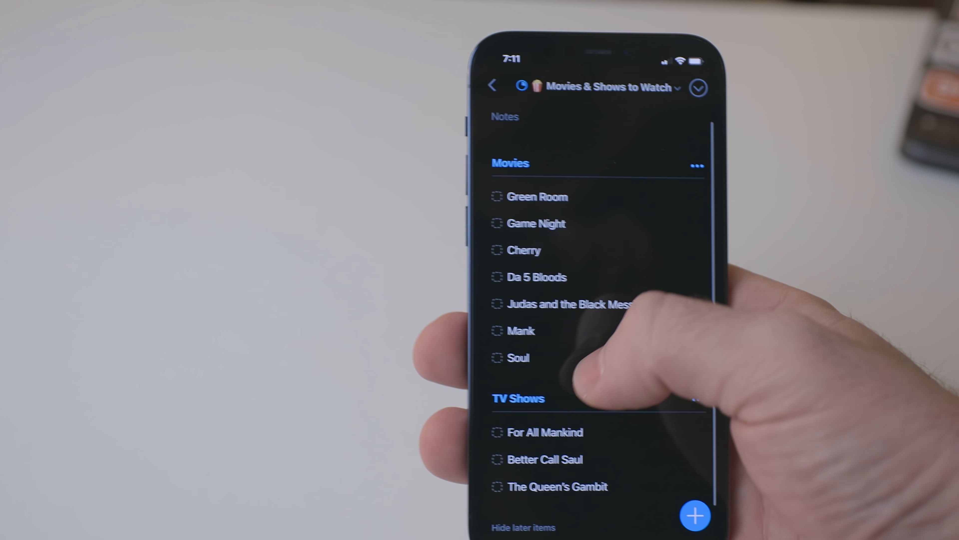
left_click(496, 330)
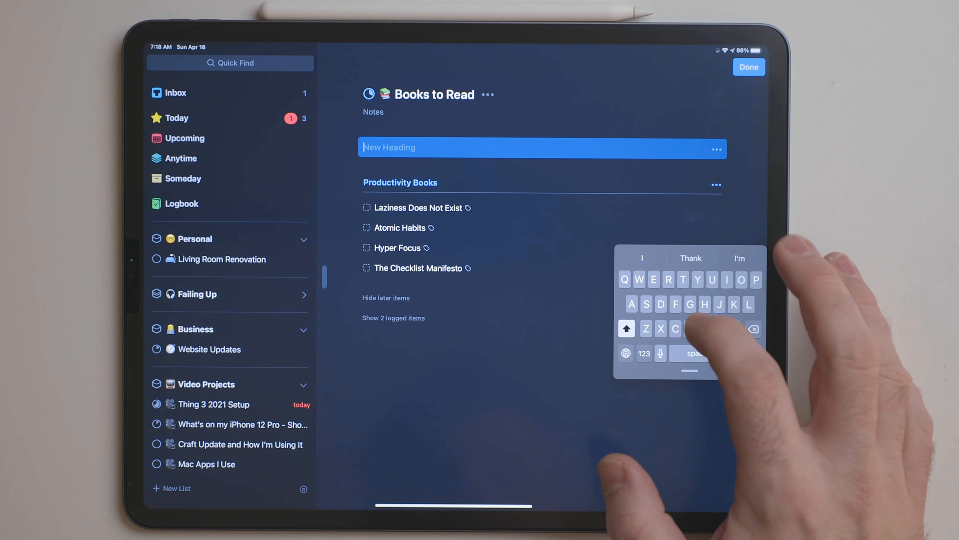
- Name the new heading 'fiction' via the autocorrect suggestion and finish it
type("Fict")
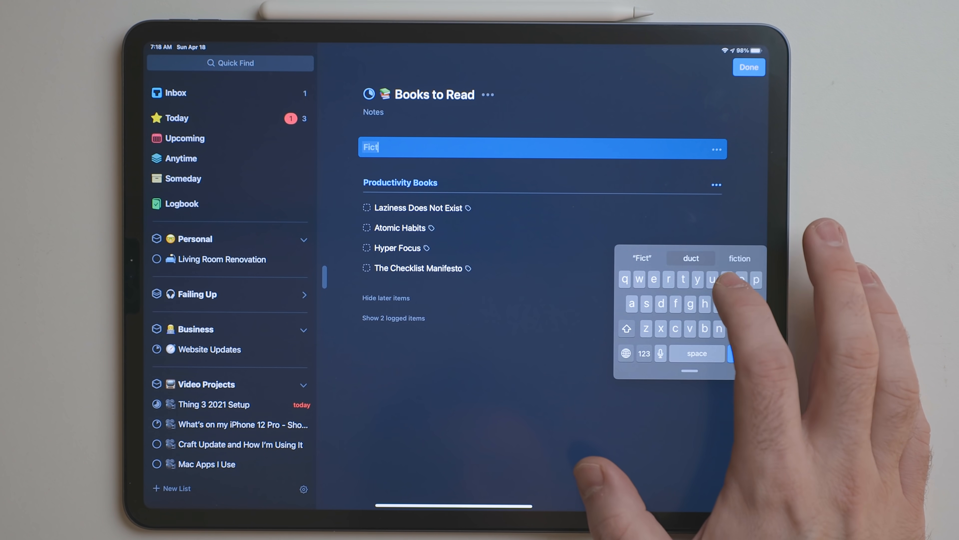
left_click(739, 258)
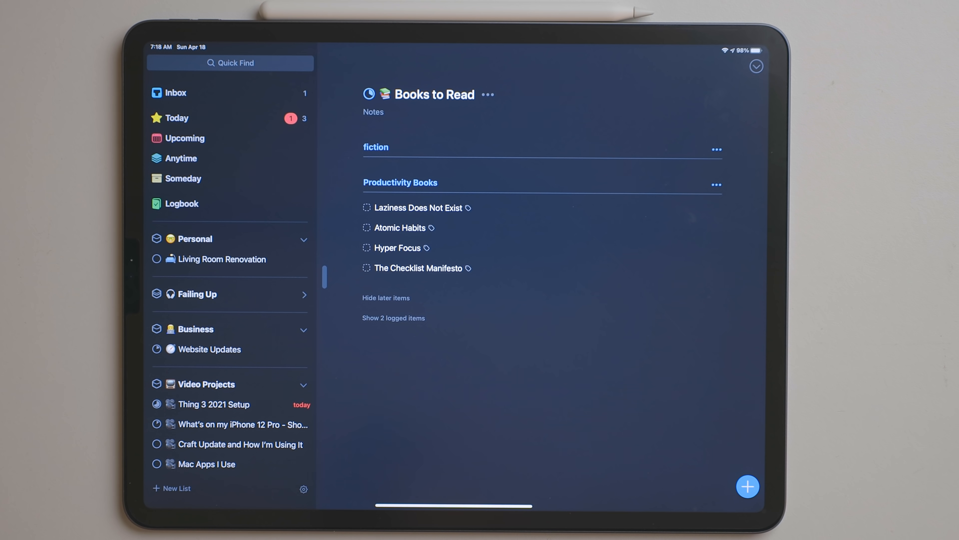
left_click(266, 439)
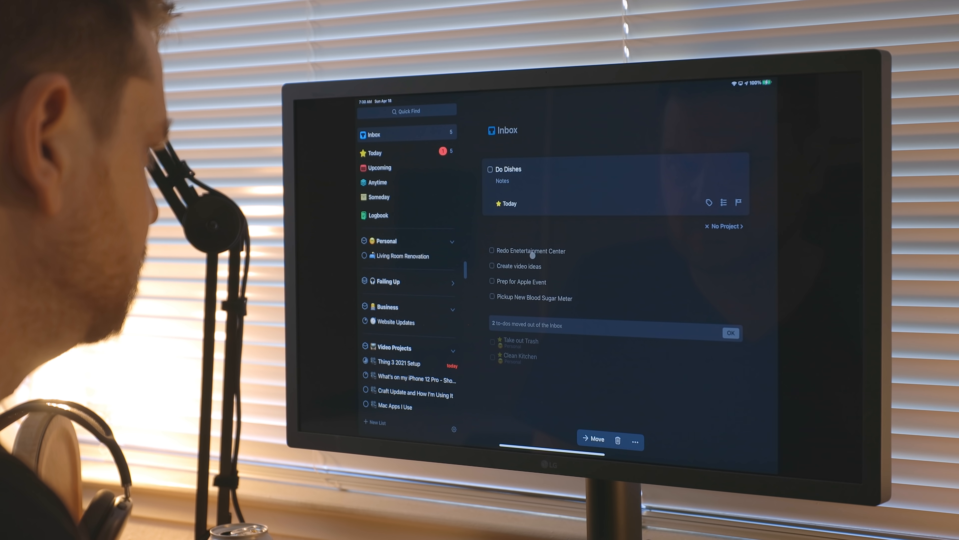
- Move Take out Trash and Clean Kitchen out of the Inbox
left_click(593, 438)
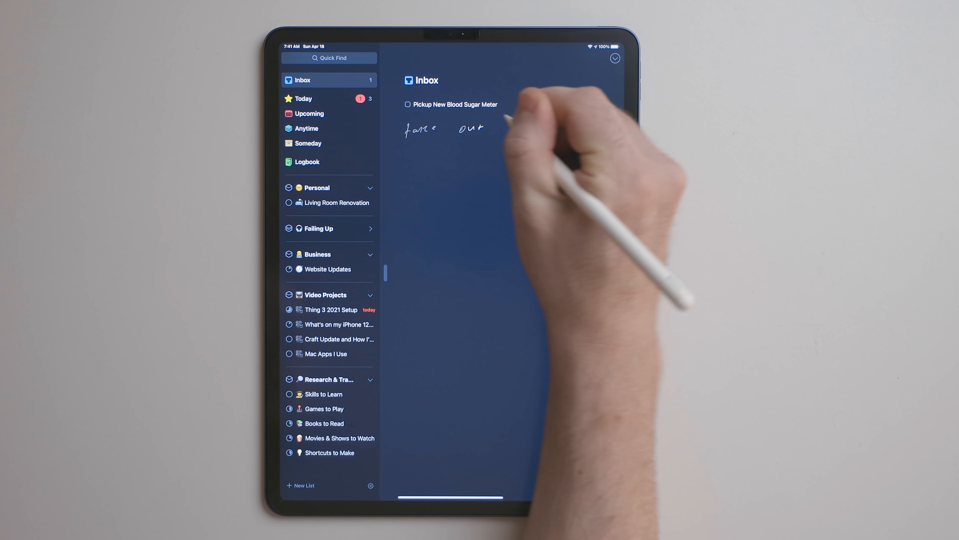
- Handwrite Inbox to-dos take out trash, clean kitchen and do dishes with Scribble
type("trash")
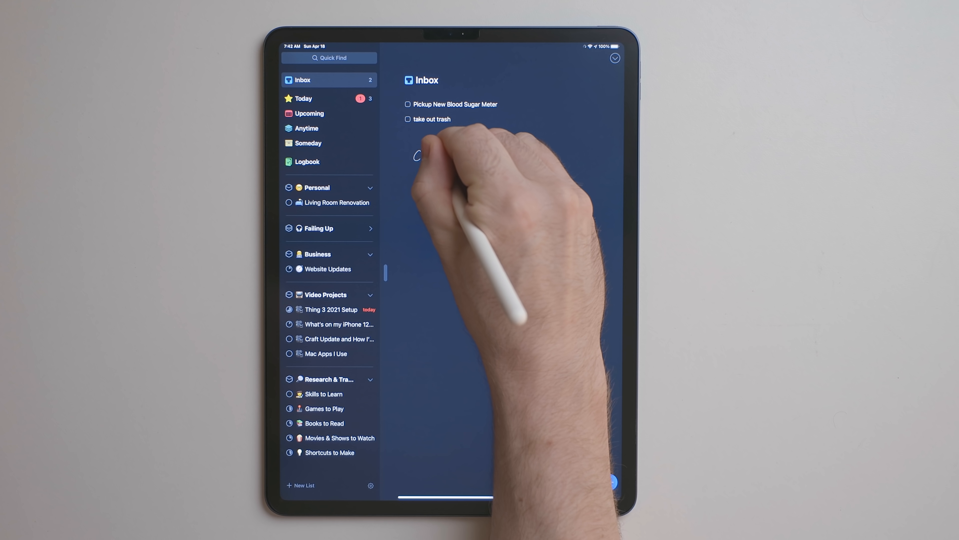
type("clean kitchen")
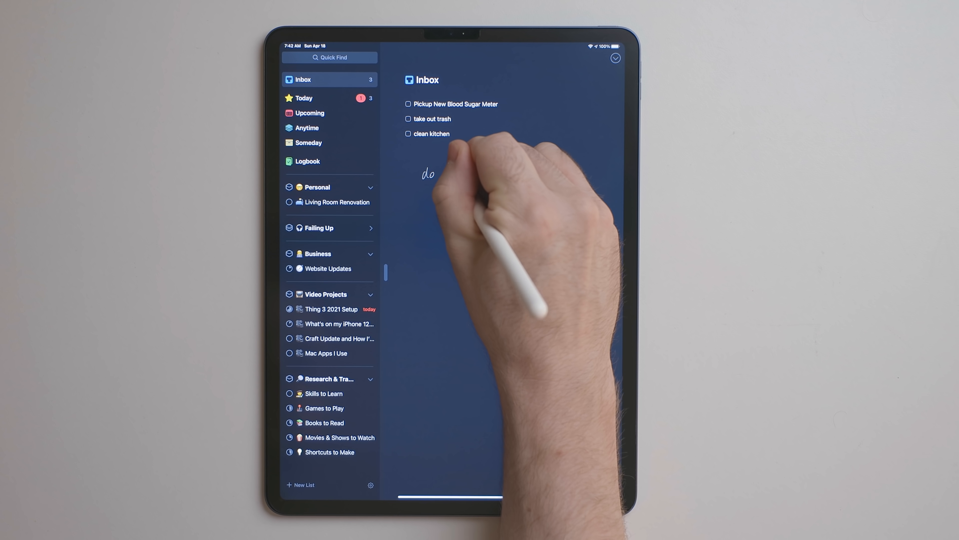
type("dishes")
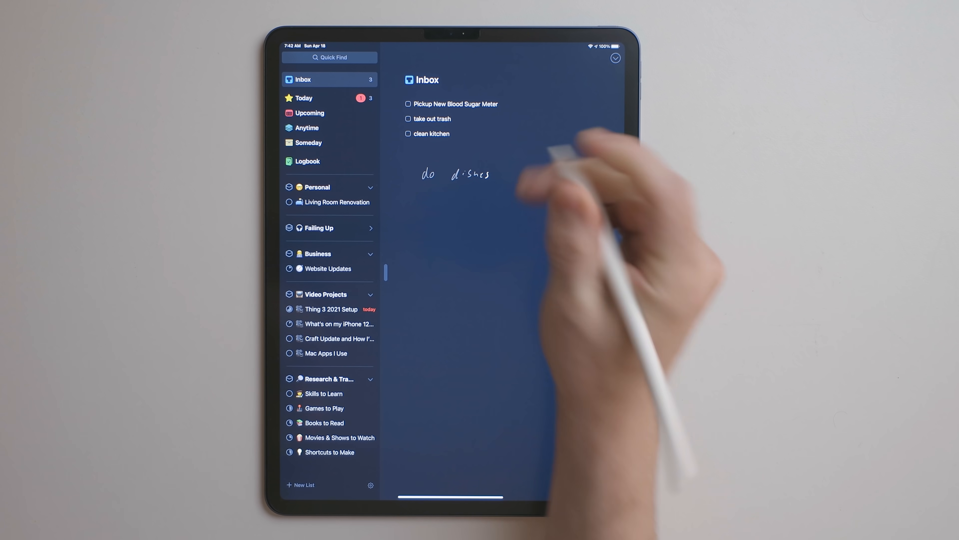
left_click(453, 175)
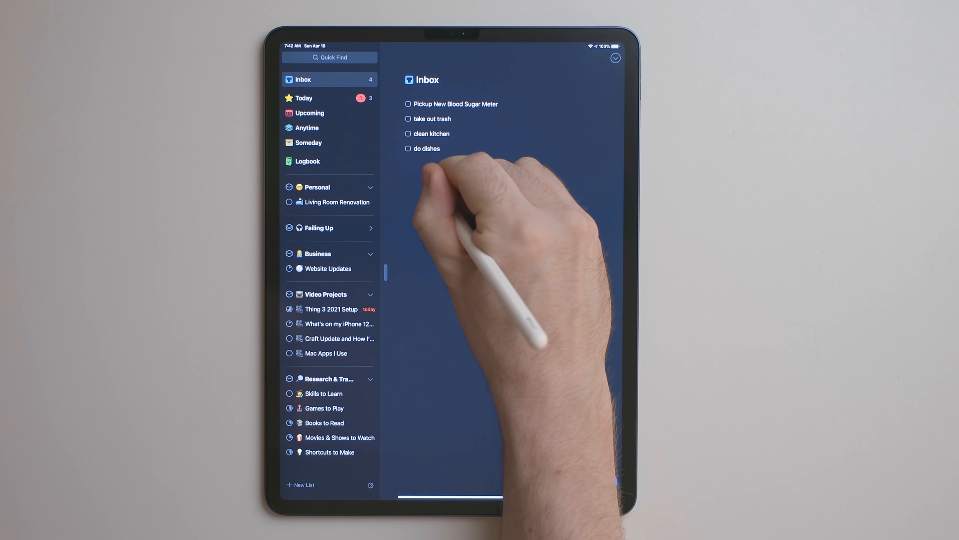
- Begin a handwritten Clean out Storage to-do
type("Clean out")
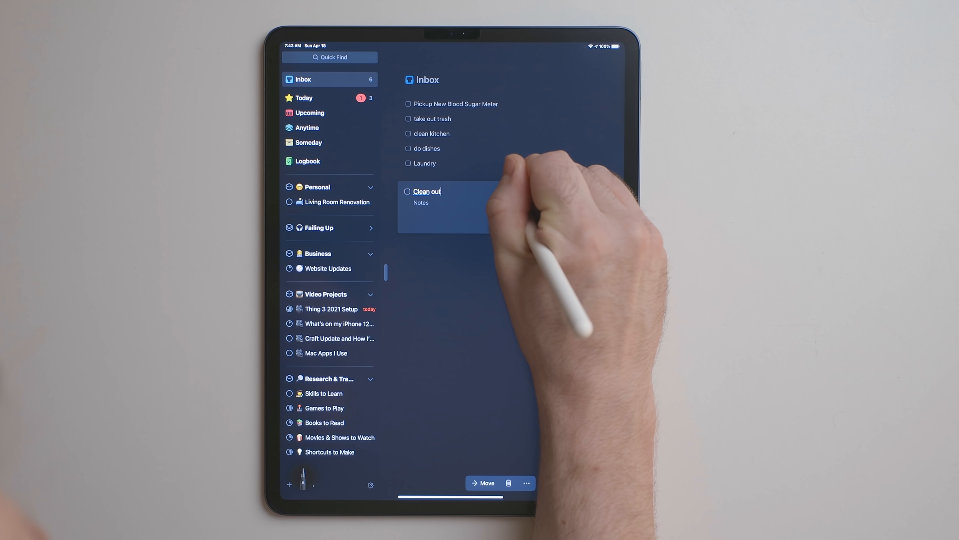
type("Storage")
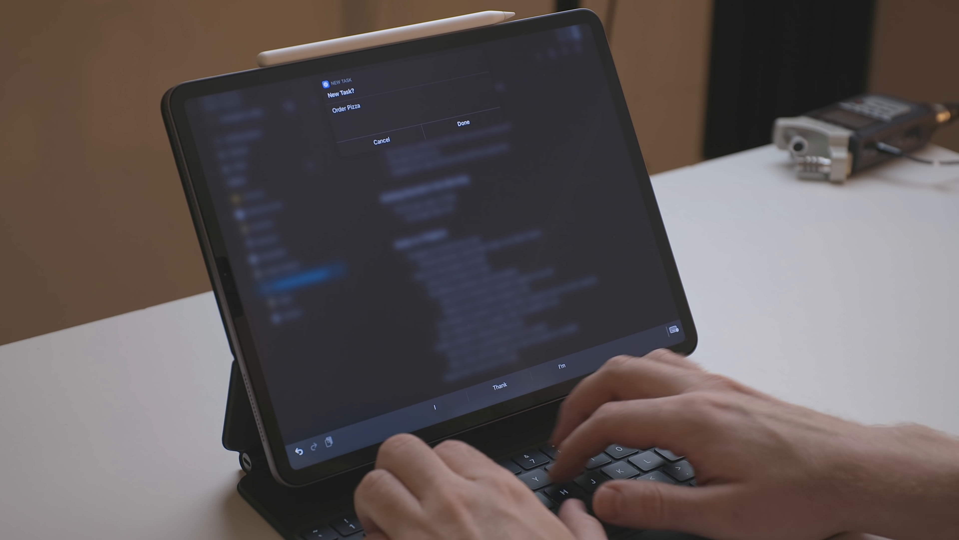
- Add the tasks 'Get…', 'Order new shoes' and 'Take out…' to Things through the New Task shortcut prompt
type("Get")
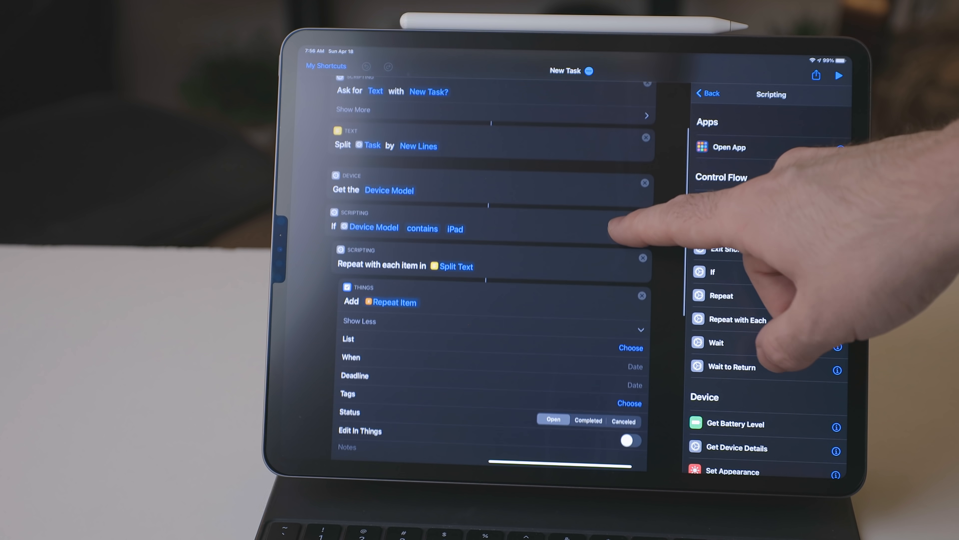
scroll("down", 3)
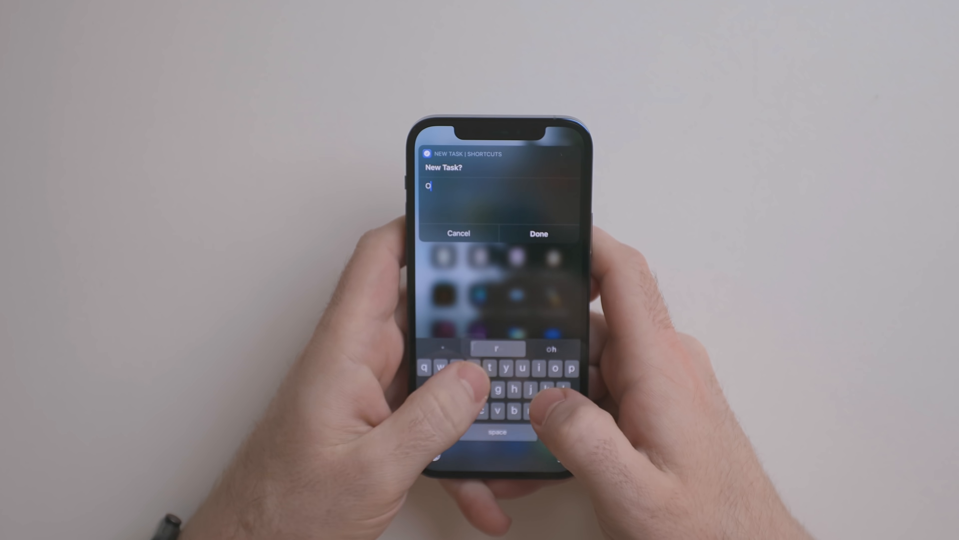
type("rder new sh")
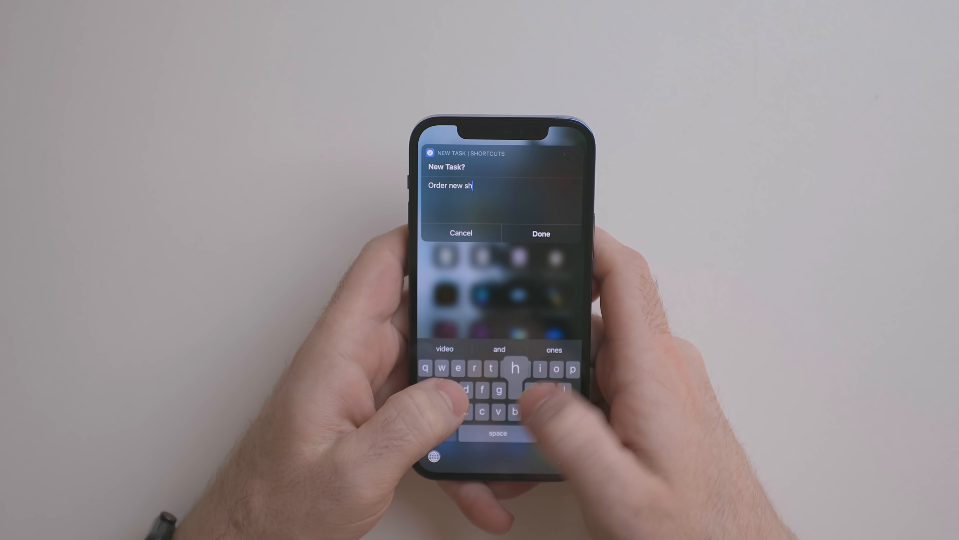
type("oes")
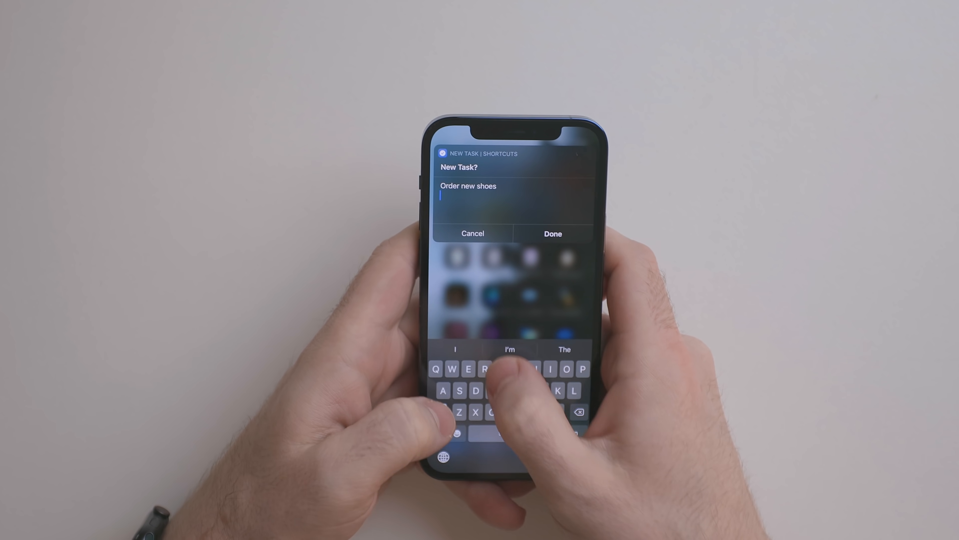
type("Take out")
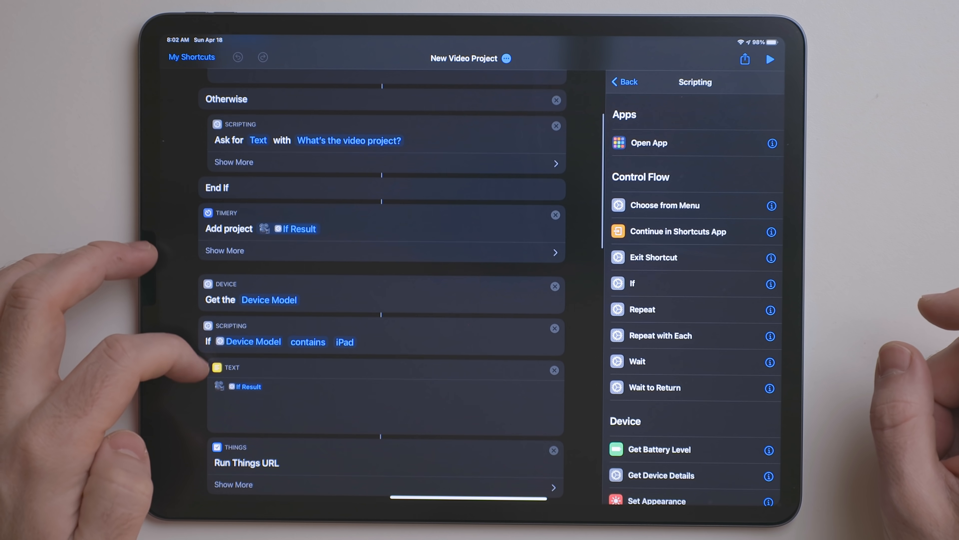
- Expand the project-creation and task-adding Run Things URL actions in the New Video Project shortcut
scroll("down", 3)
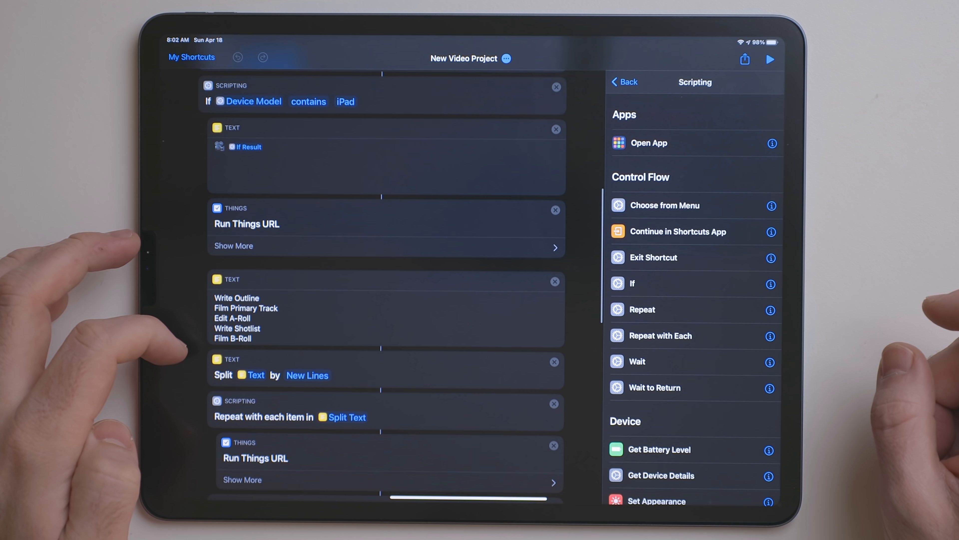
left_click(233, 245)
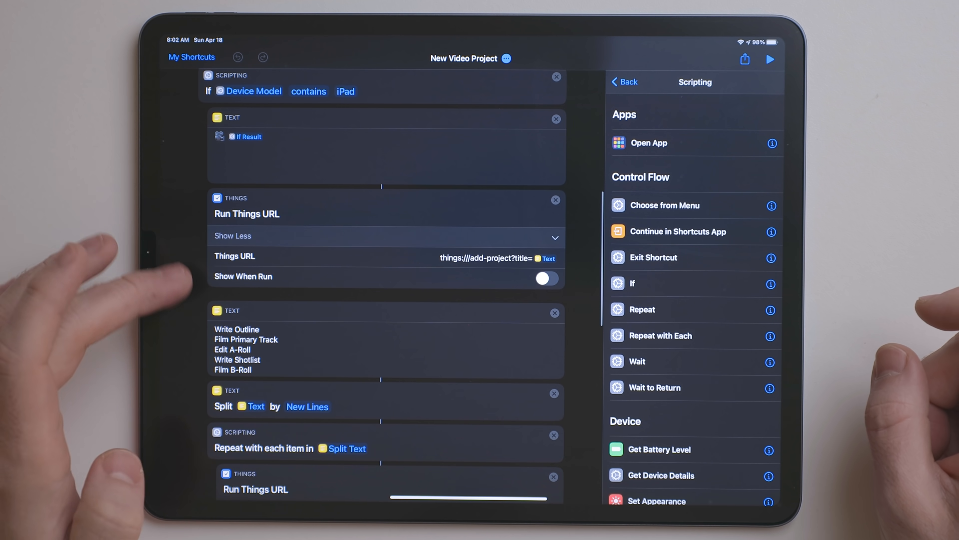
scroll("down", 3)
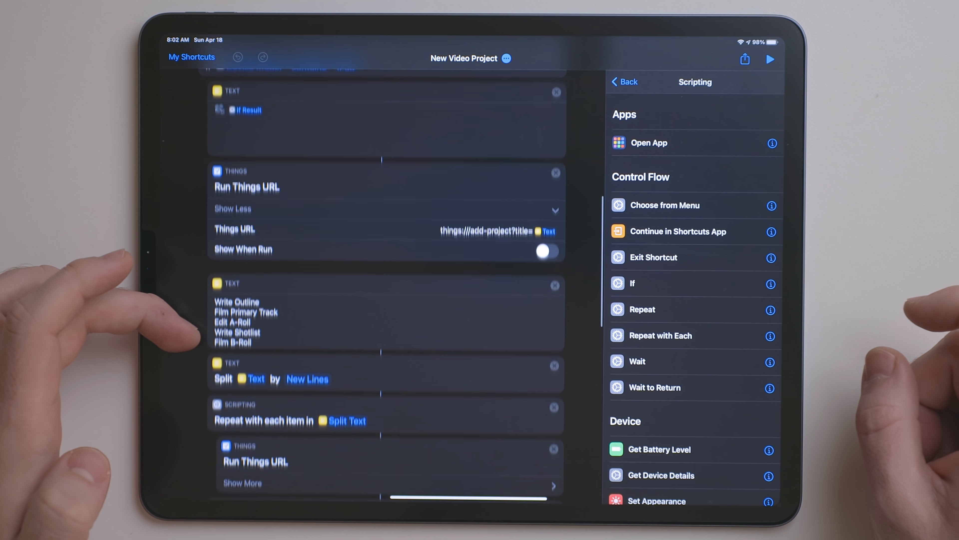
scroll("down", 3)
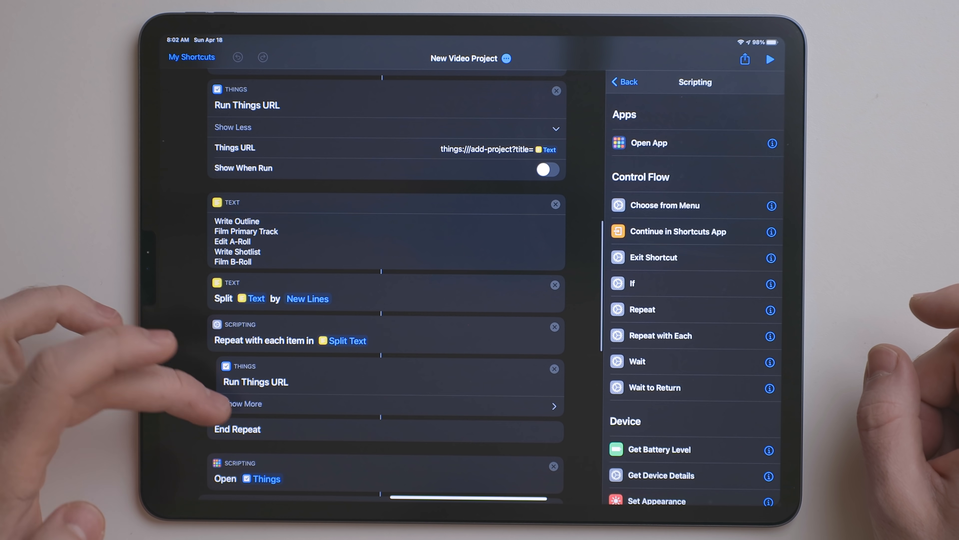
left_click(243, 404)
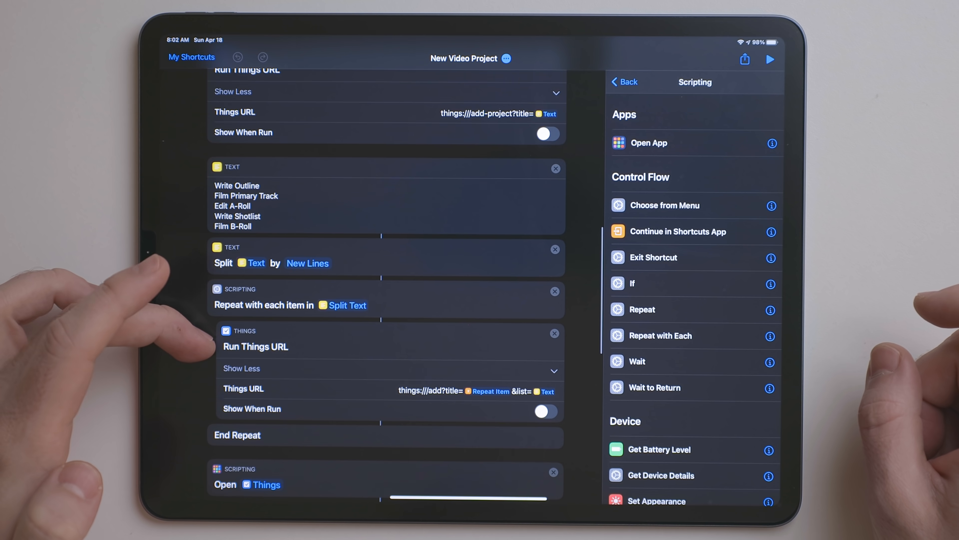
scroll("down", 3)
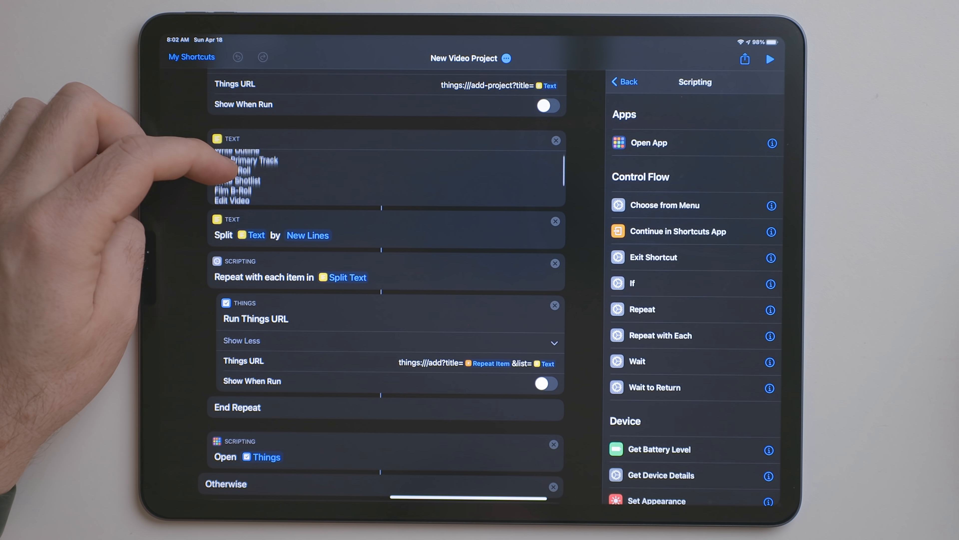
scroll("down", 3)
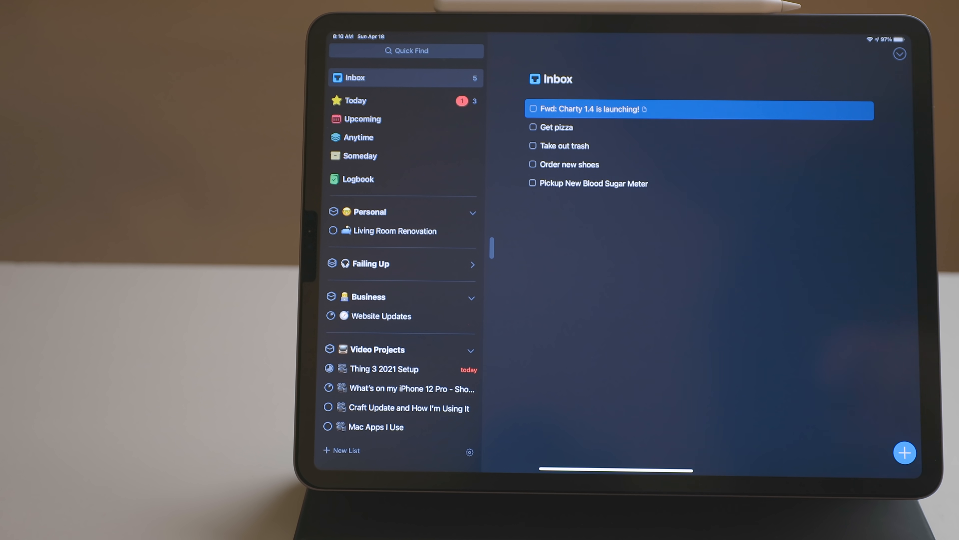
- Select the forwarded Charty 1.4 email to-do in the Things Inbox
left_click(589, 109)
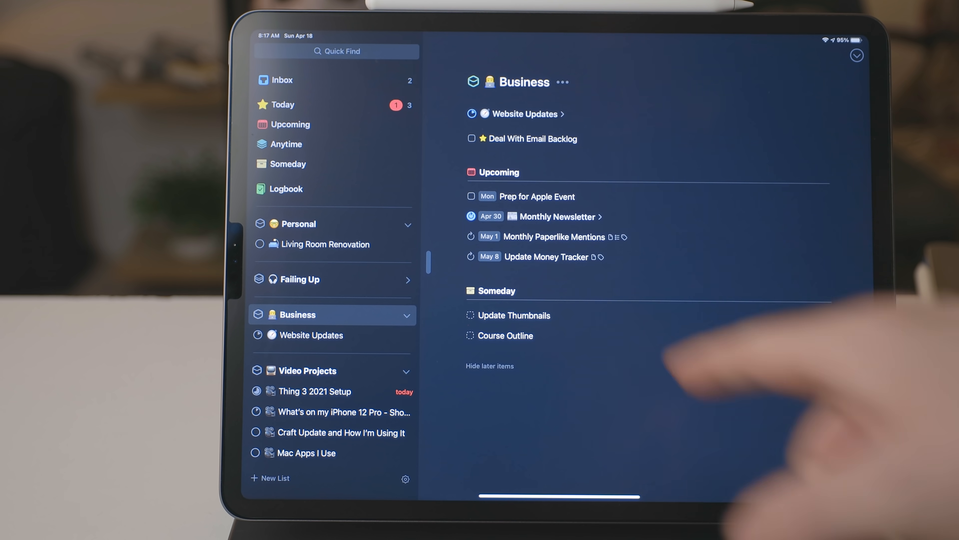
- View the Monthly Newsletter project's repeat schedule set to the last day of every month, then dismiss it
left_click(556, 216)
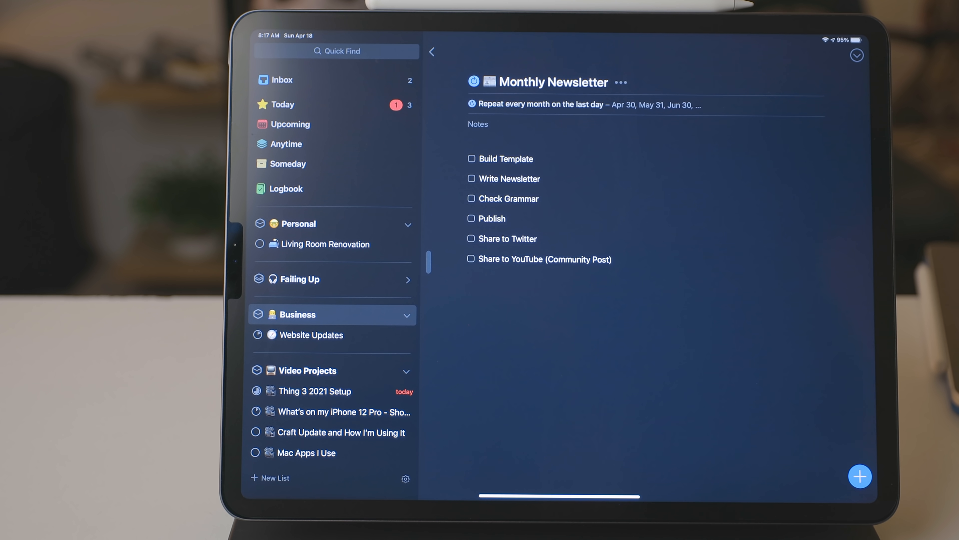
left_click(550, 105)
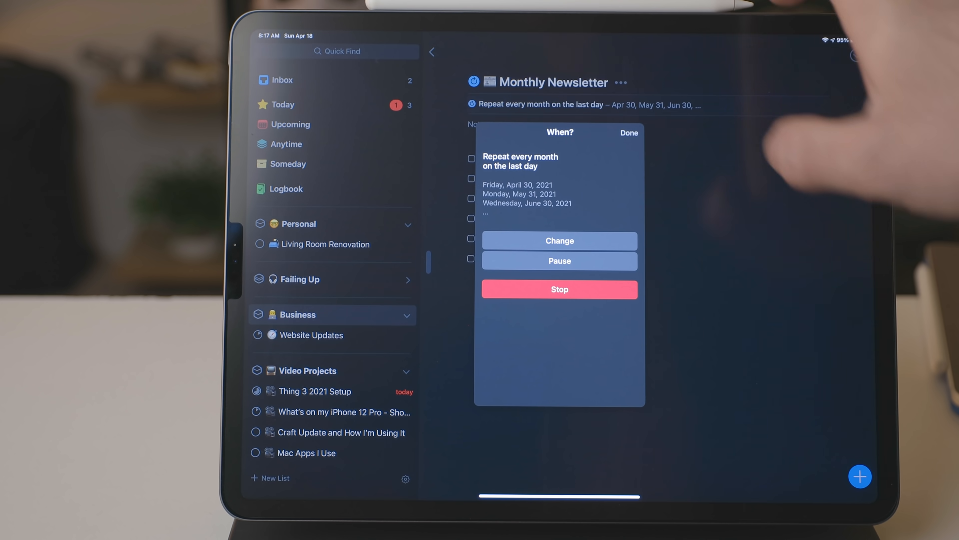
left_click(559, 241)
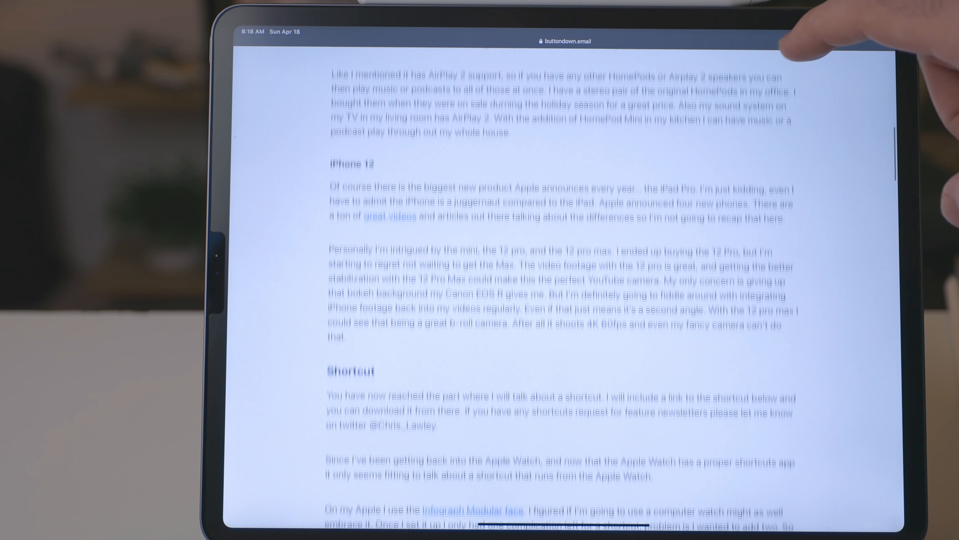
scroll("down", 3)
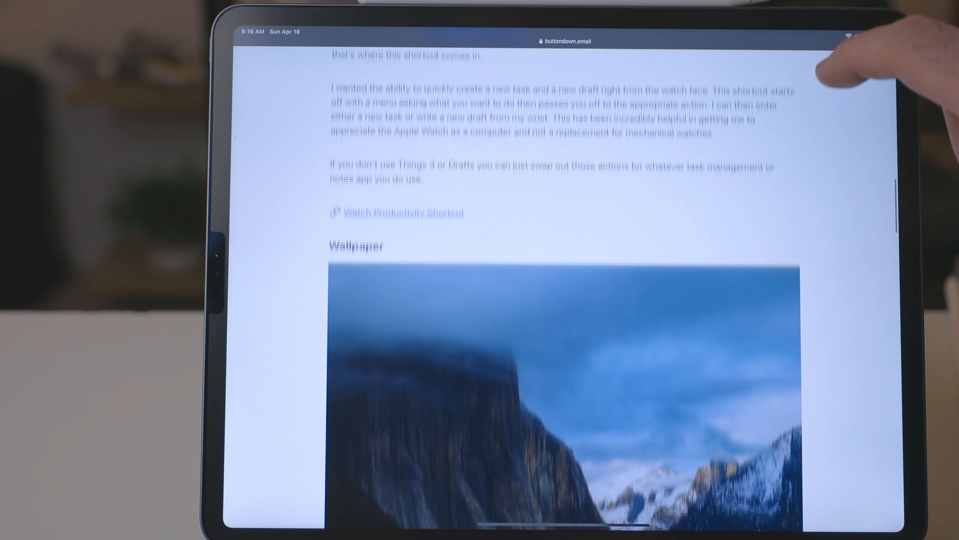
scroll("down", 3)
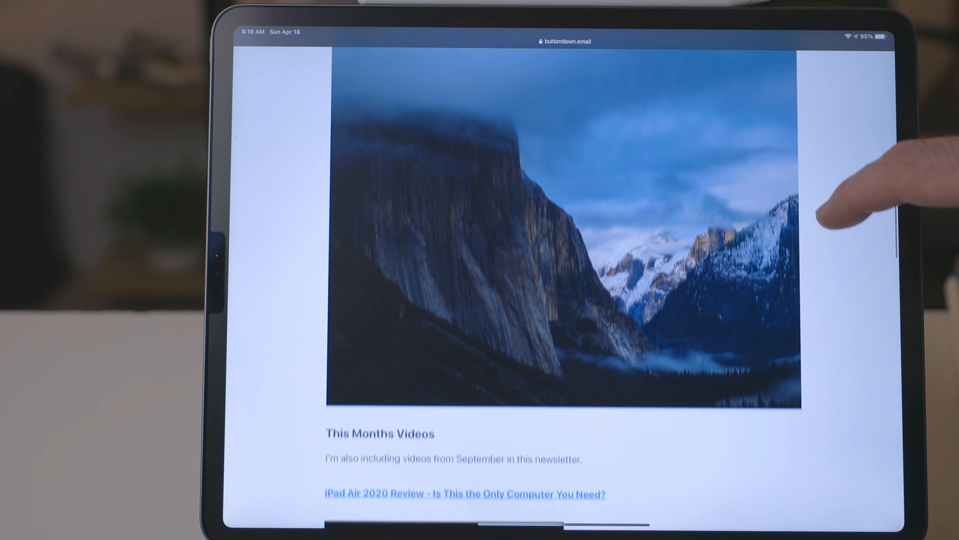
scroll("down", 3)
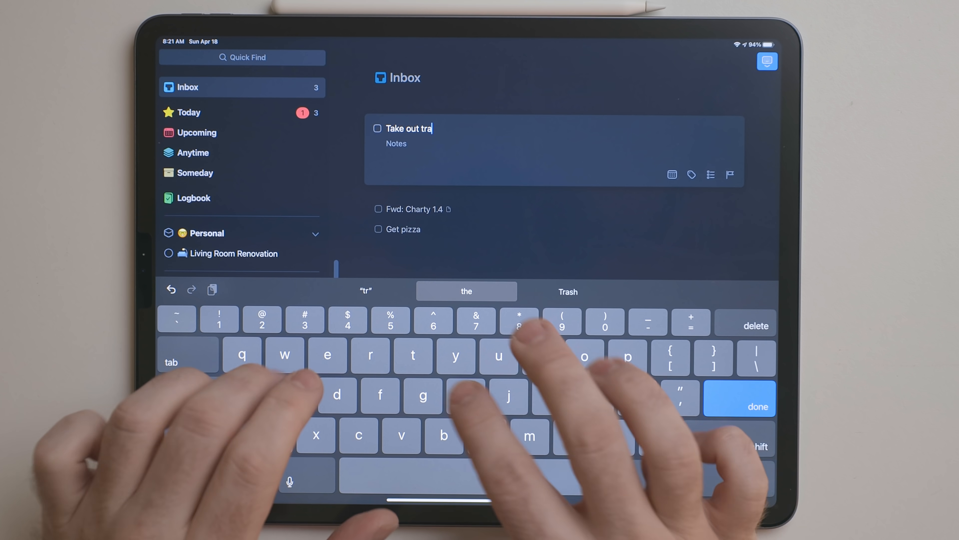
- Finish adding the Take out trash task to the Inbox and switch to the Today list
left_click(739, 399)
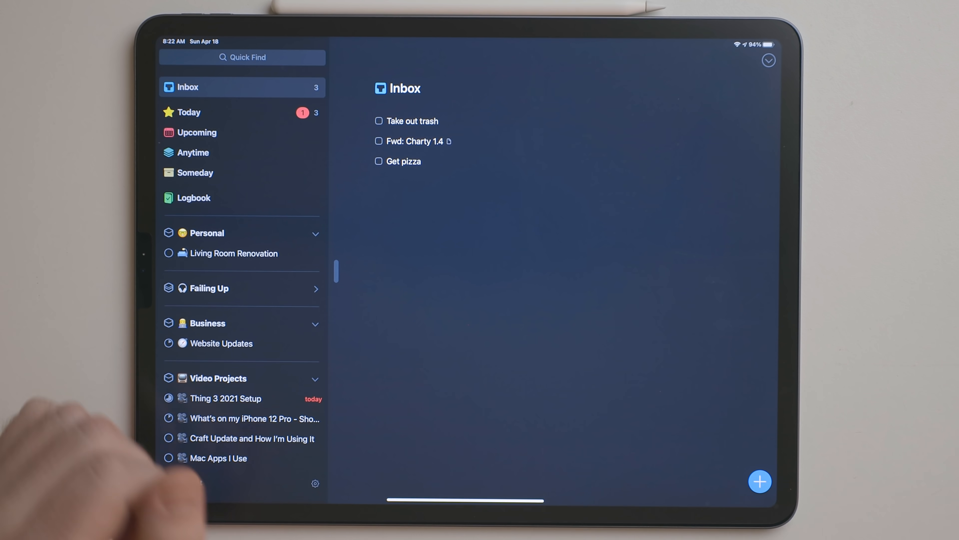
left_click(188, 112)
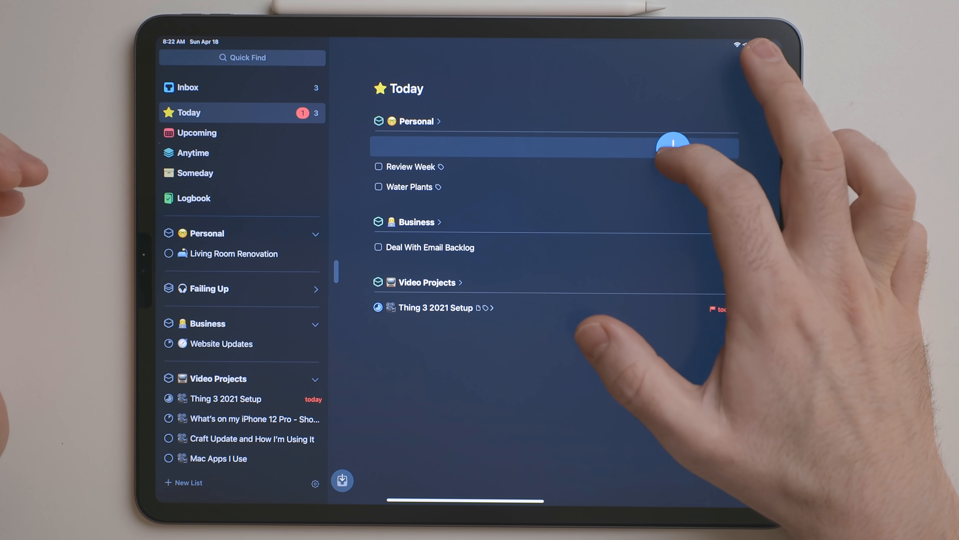
- Create the Clean house task under Personal in Today and bring it up for editing
type("Clean house")
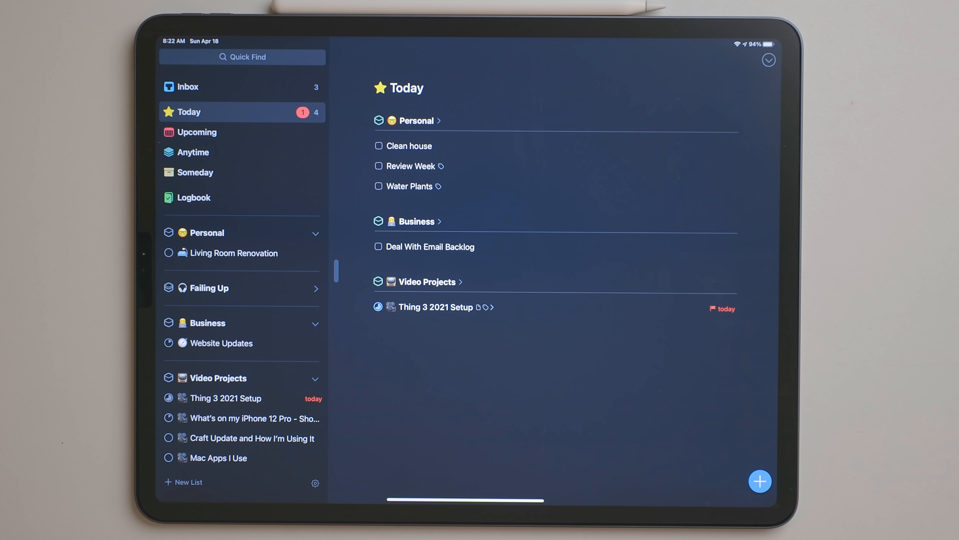
left_click(409, 146)
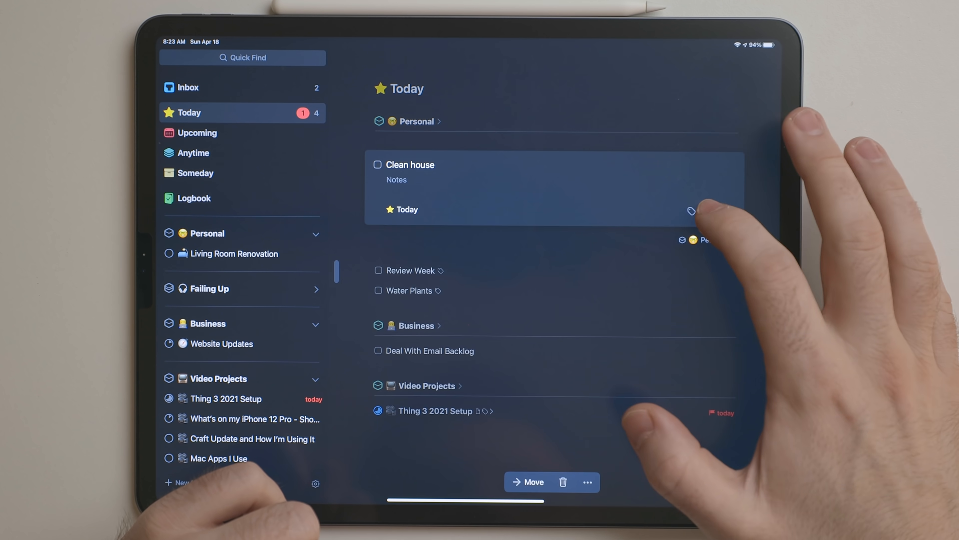
- Enter Clean kitchen, Do dishes and Vacuum as checklist items on Clean house
type("Clean kitchen")
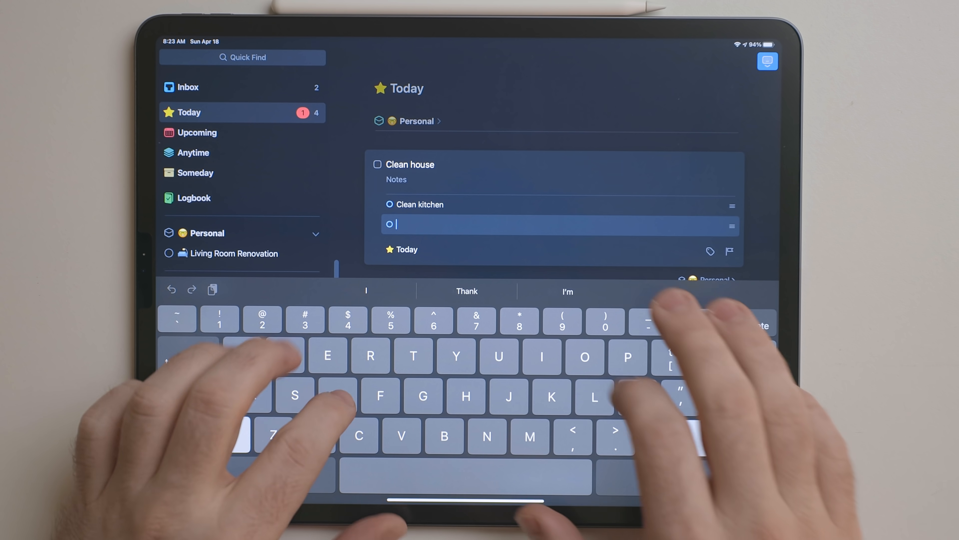
type("Do sishes")
type("Va")
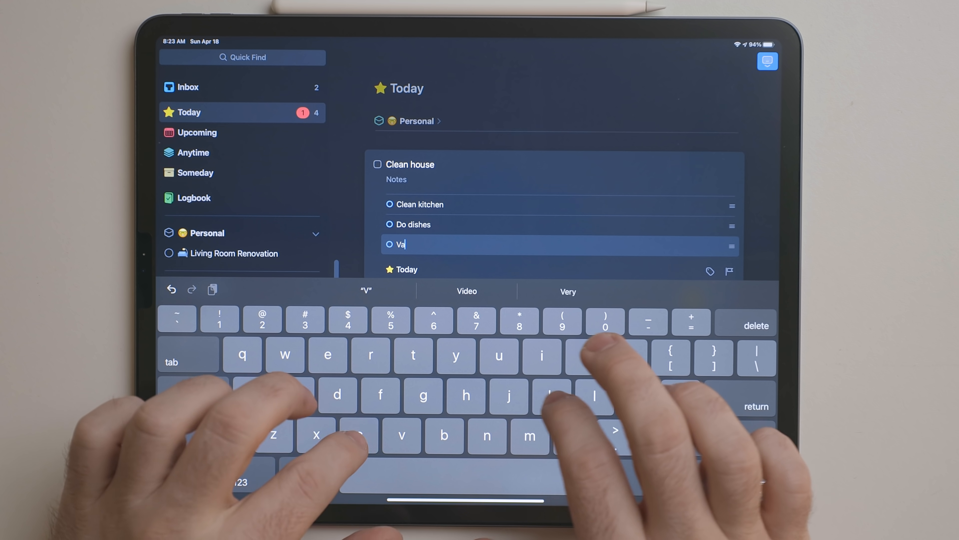
type("cuum")
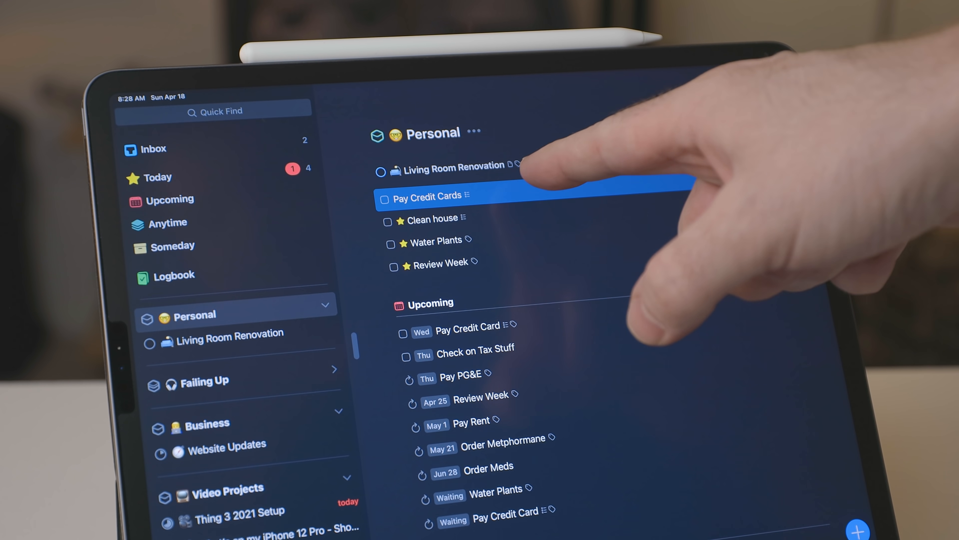
- Expand Pay Credit Cards to show its ticked checklist, then go to the Inbox
left_click(429, 196)
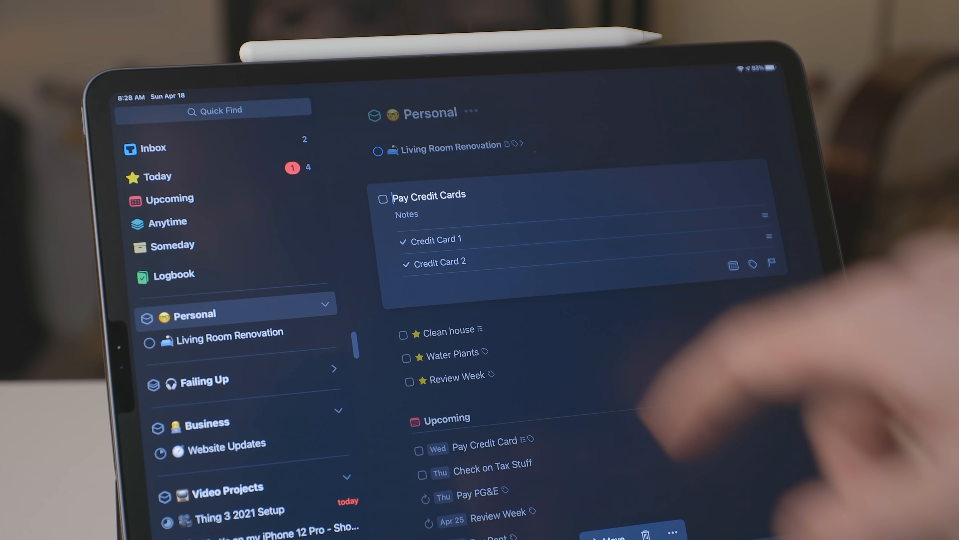
left_click(157, 176)
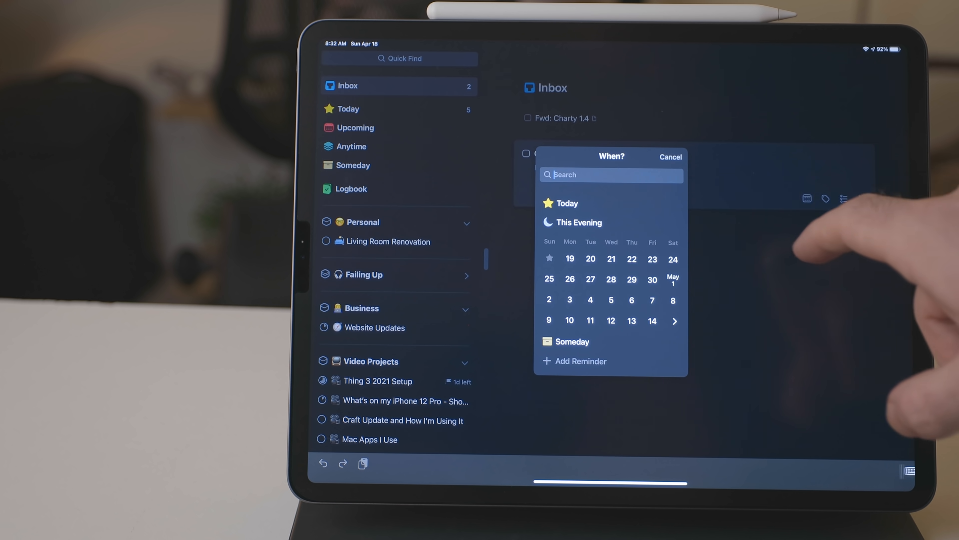
- Schedule Get pizza for Today and set its deadline to Tuesday, April 20
left_click(567, 202)
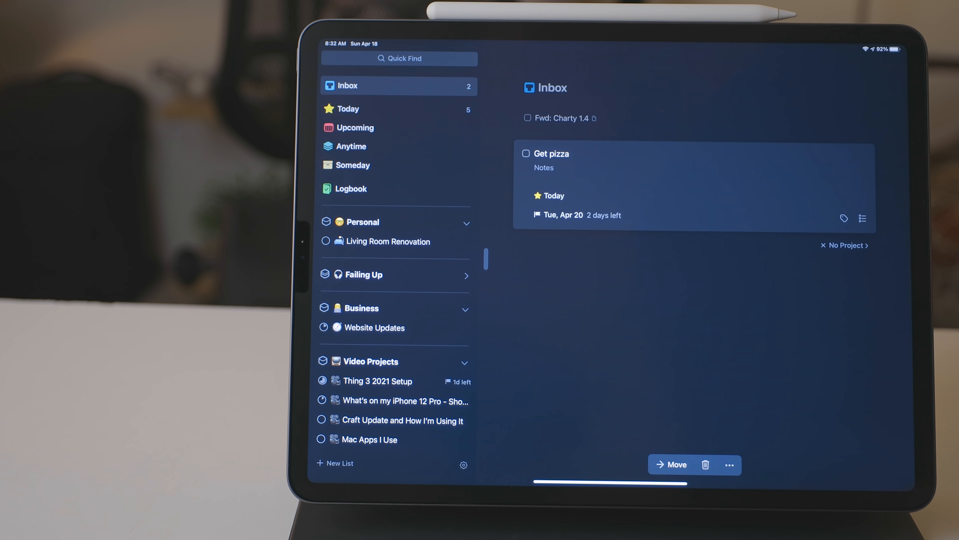
left_click(378, 381)
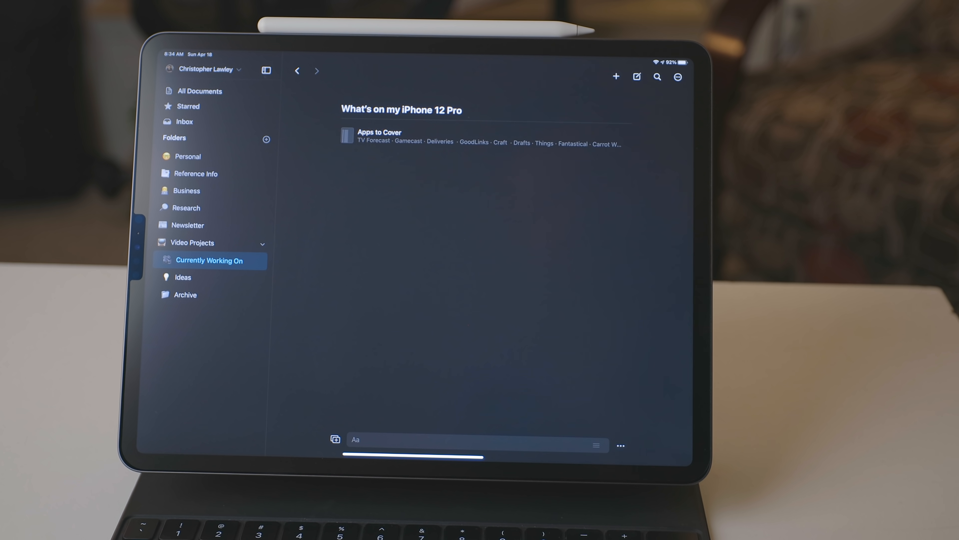
- Copy a deep link to the What's on my iPhone 12 Pro page via Share & Export
left_click(677, 76)
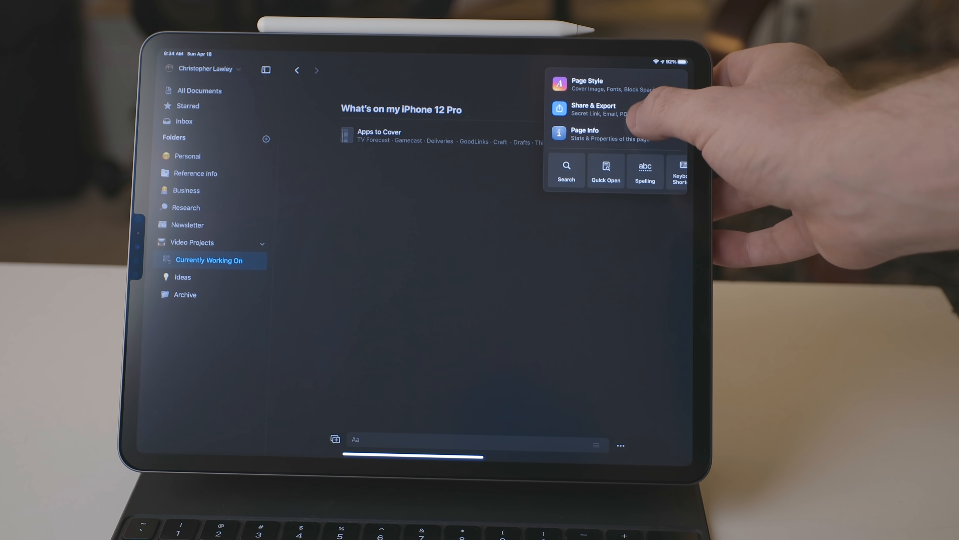
left_click(593, 109)
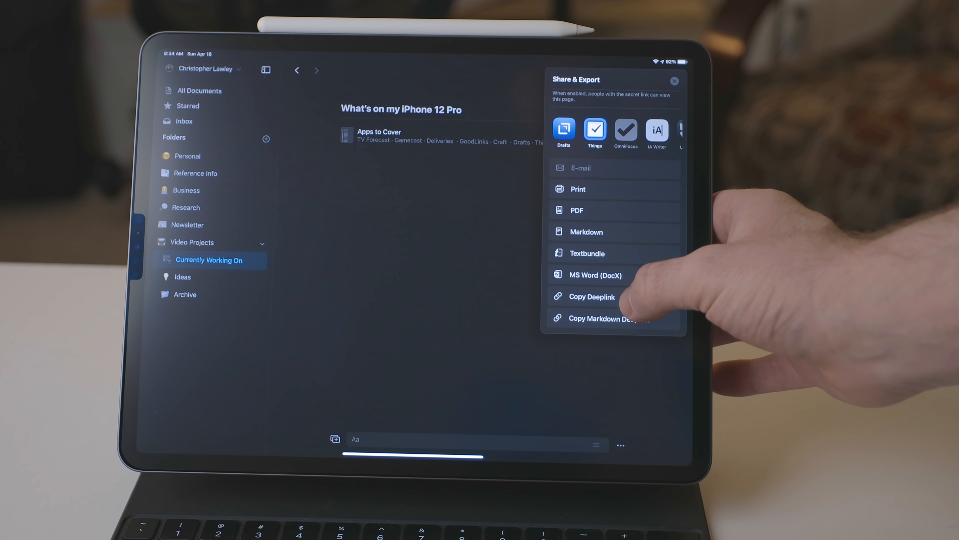
left_click(591, 296)
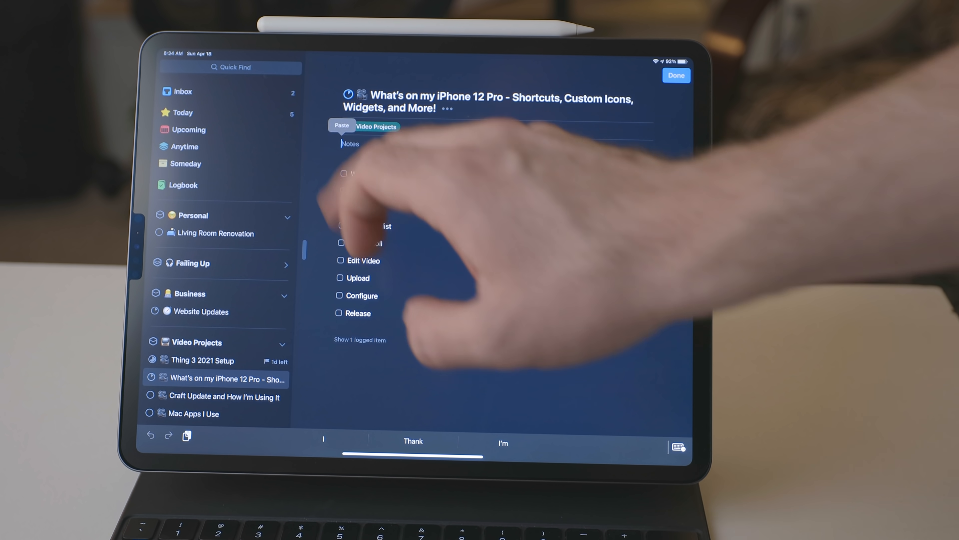
- Paste the Craft deep link into the What's on my iPhone 12 Pro project notes
left_click(341, 125)
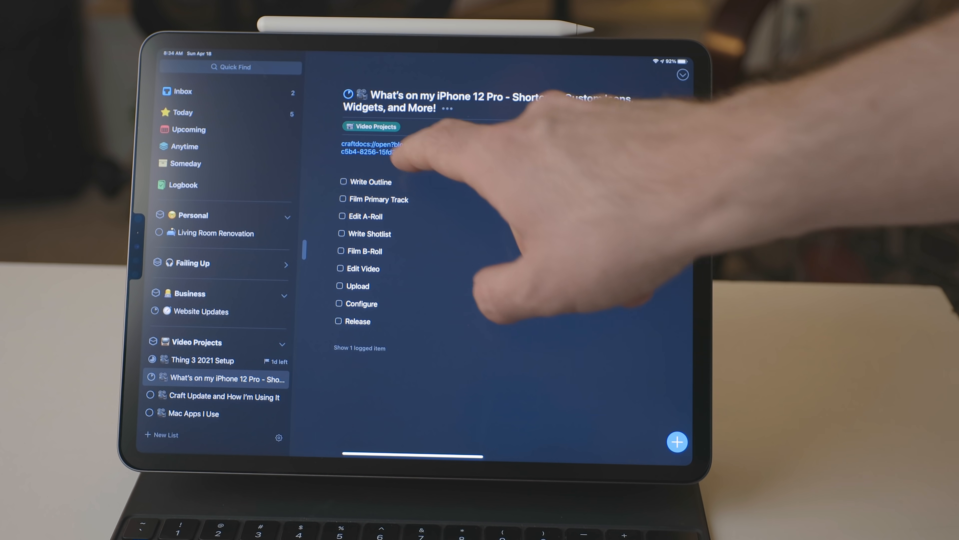